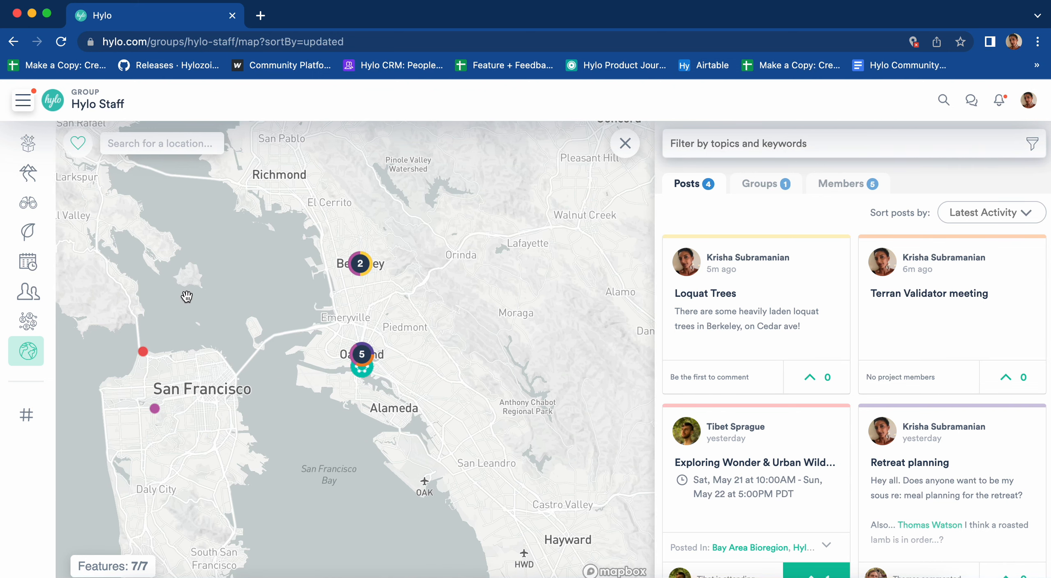
# Pan across the Bay Area and zoom out to show Northern California up to Sacramento.
pyautogui.moveTo(188, 297); pyautogui.dragTo(234, 315)
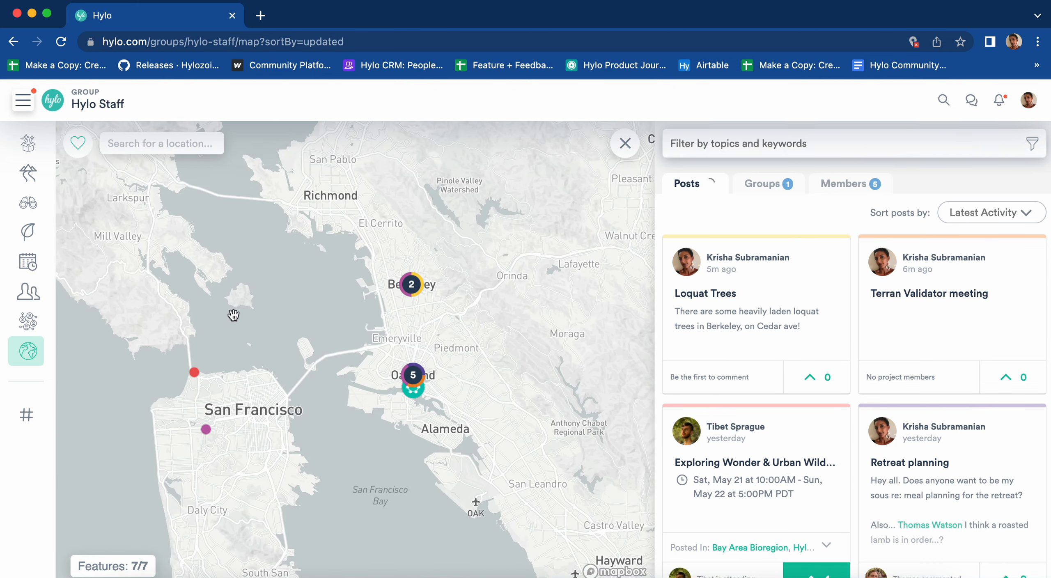
pyautogui.moveTo(234, 315); pyautogui.dragTo(239, 320)
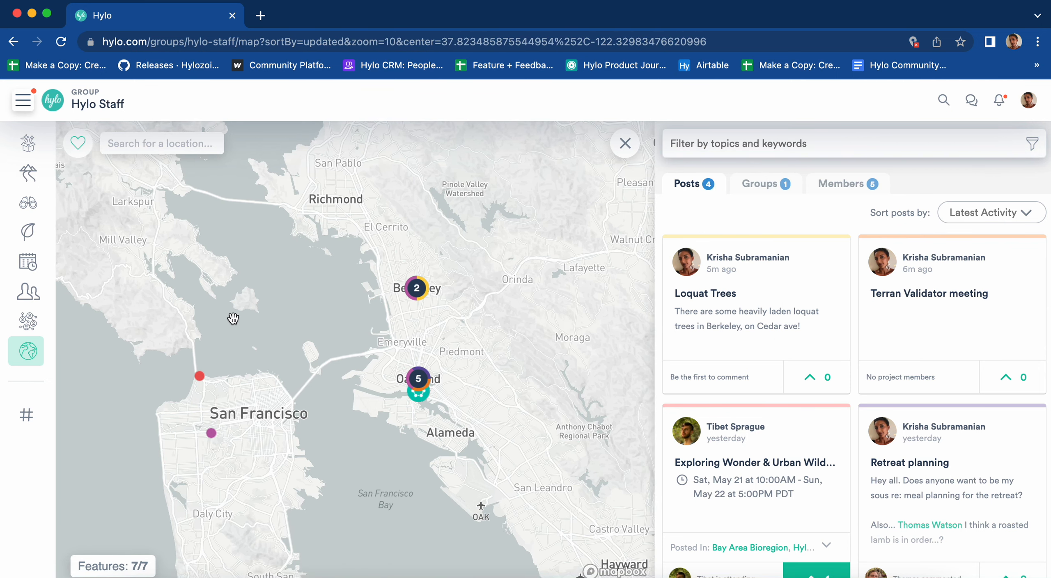
pyautogui.scroll(-3)
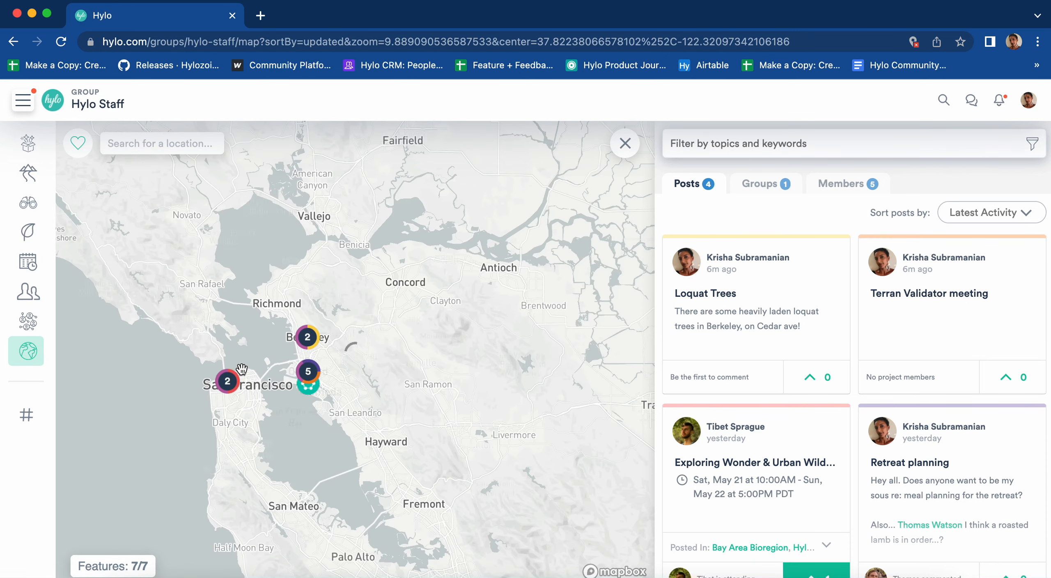
pyautogui.scroll(-3)
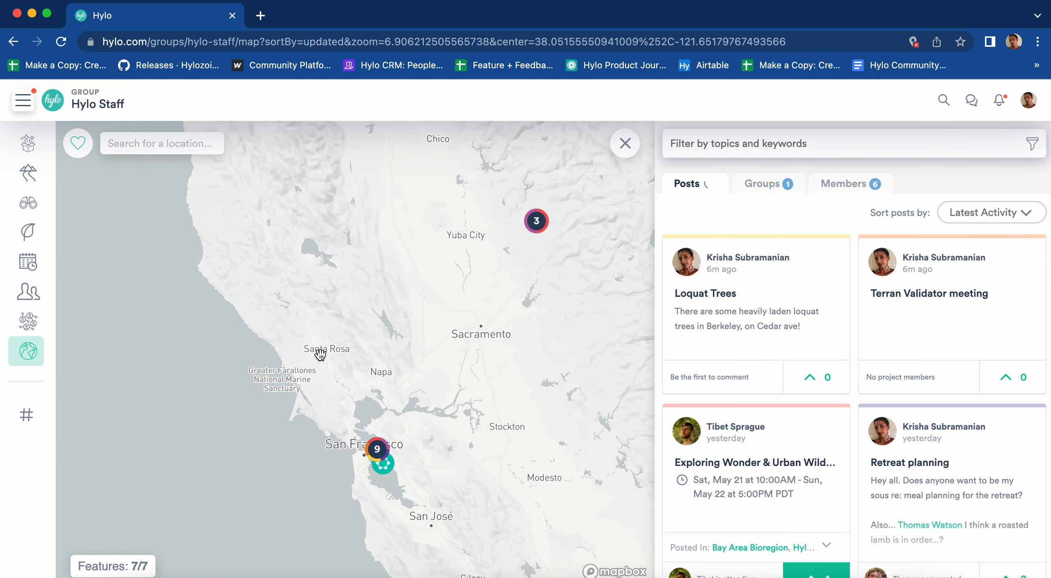
pyautogui.moveTo(325, 362); pyautogui.dragTo(327, 335)
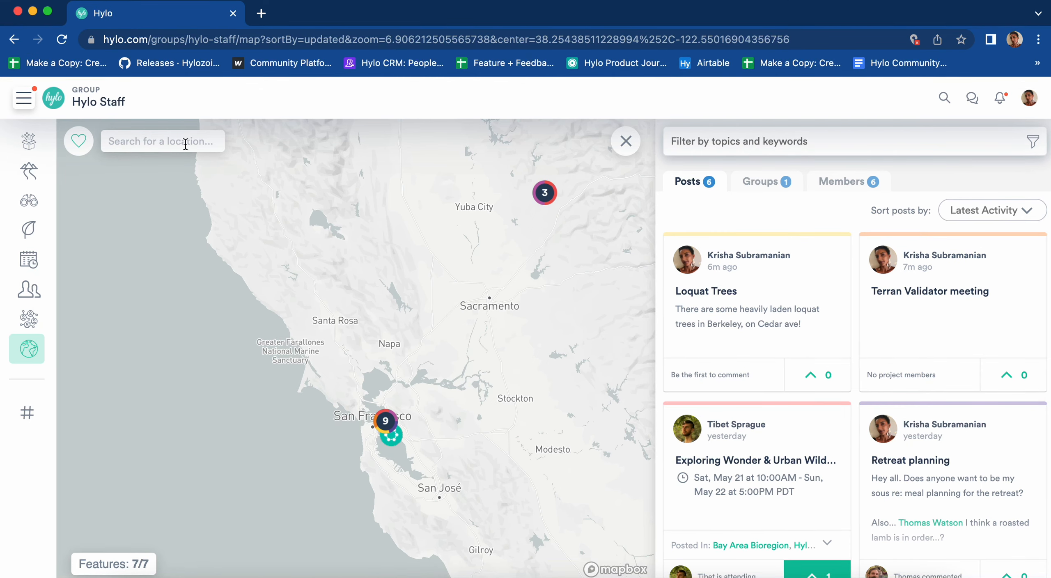
# Search 'SAN F' and pick San Francisco, California, United States as the map location.
pyautogui.write('SAN FRANC')
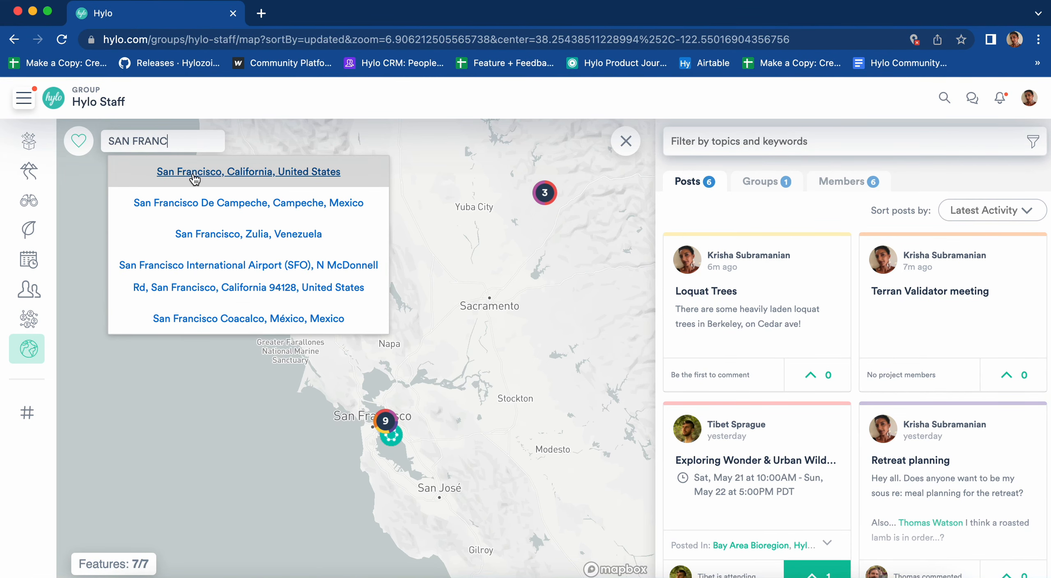
pyautogui.click(248, 172)
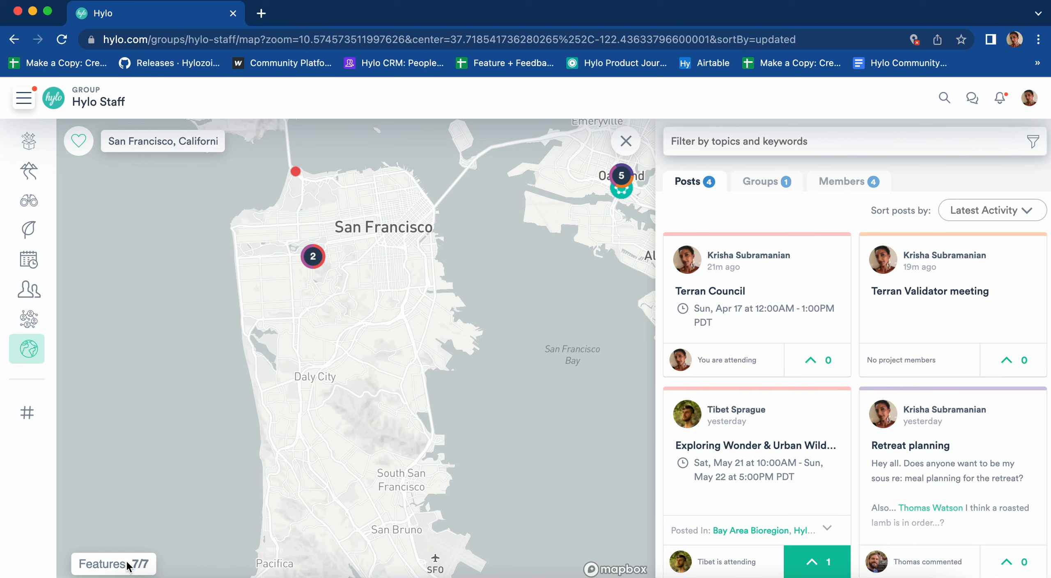
# In the Features panel, hide Projects and Resources so only Events remain (1/7).
pyautogui.click(108, 563)
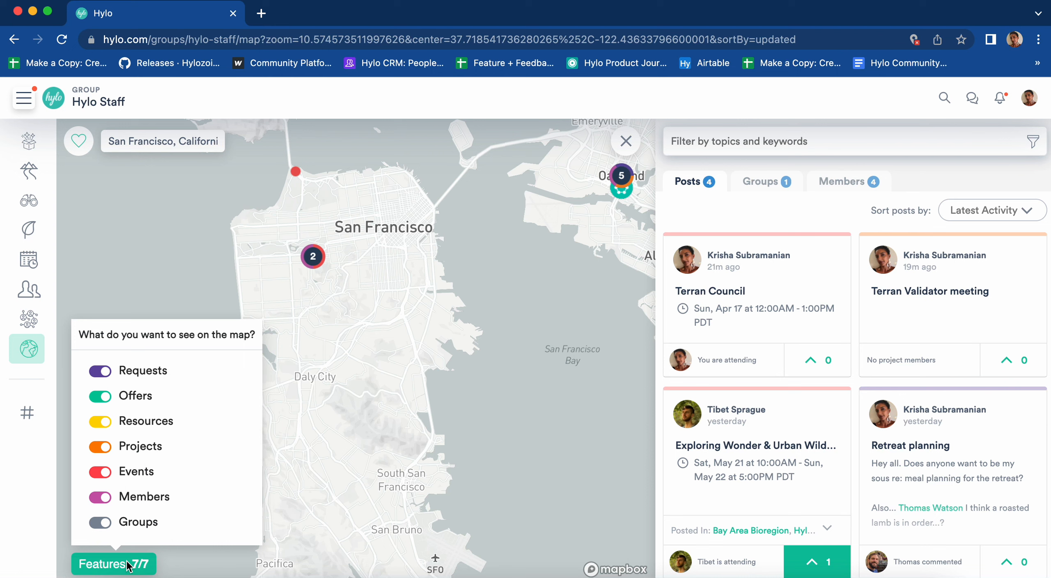
pyautogui.click(99, 497)
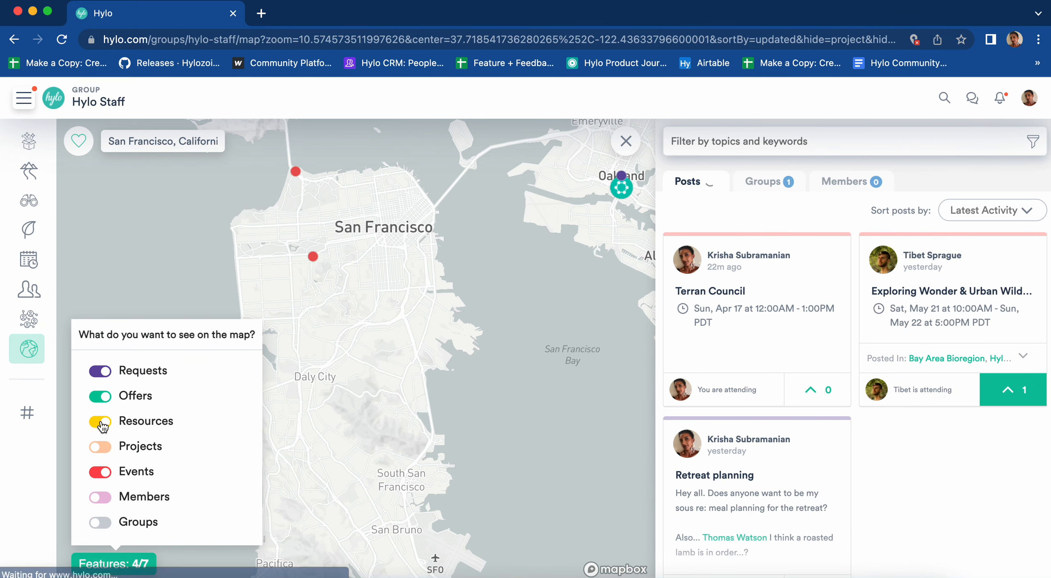
pyautogui.click(100, 370)
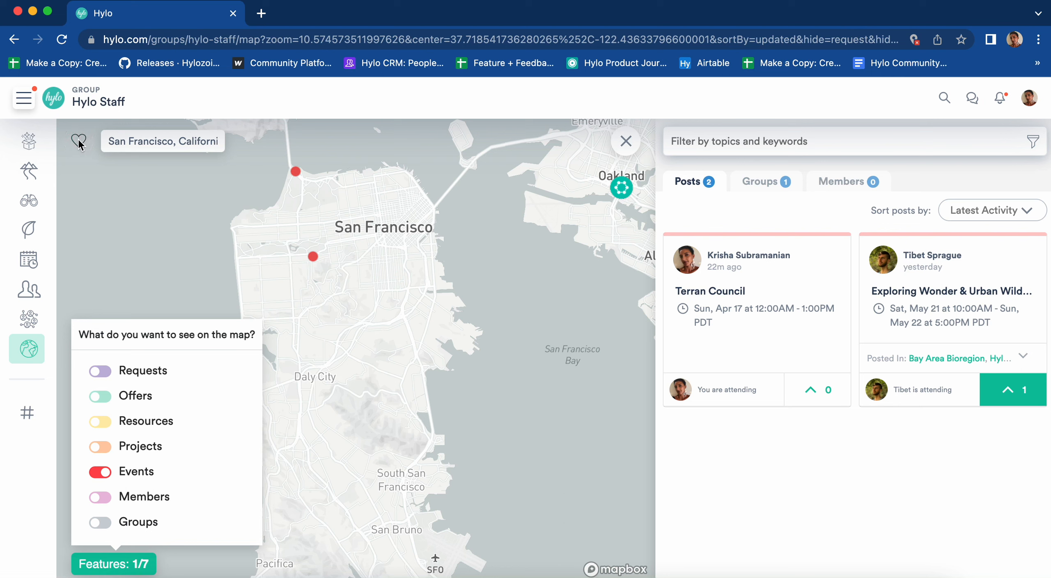
# Start saving the current map view as 'Events in San Francisco'.
pyautogui.click(79, 141)
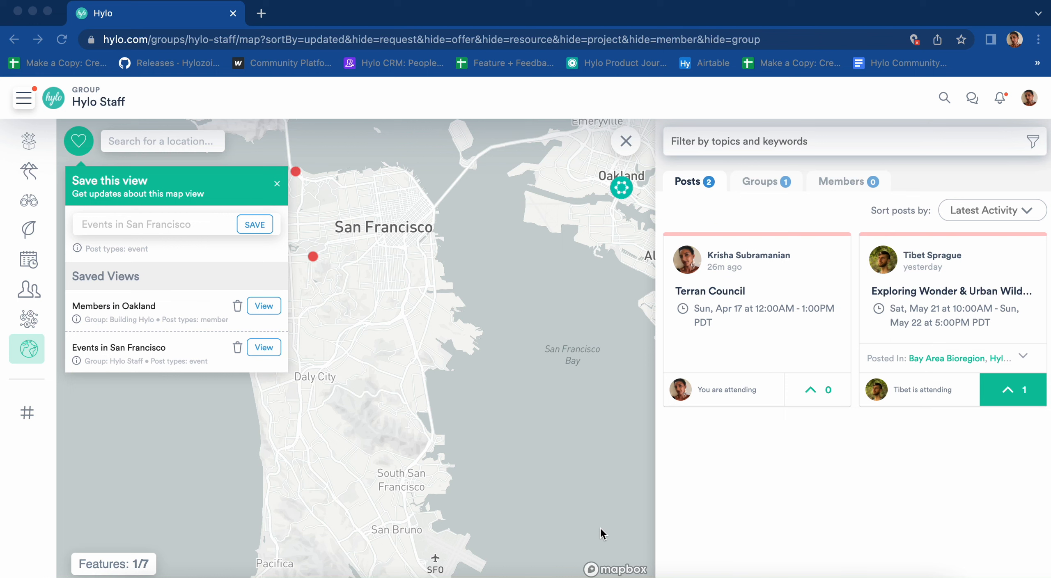
pyautogui.moveTo(716, 383)
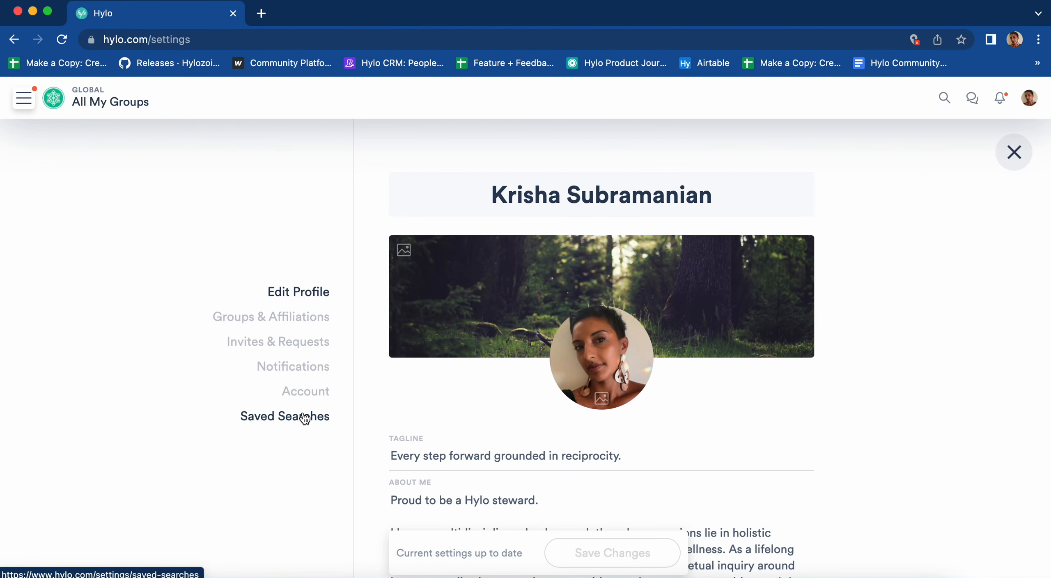
# View Saved Searches (Members in Oakland, Events in San Francisco), then return to the map.
pyautogui.click(284, 416)
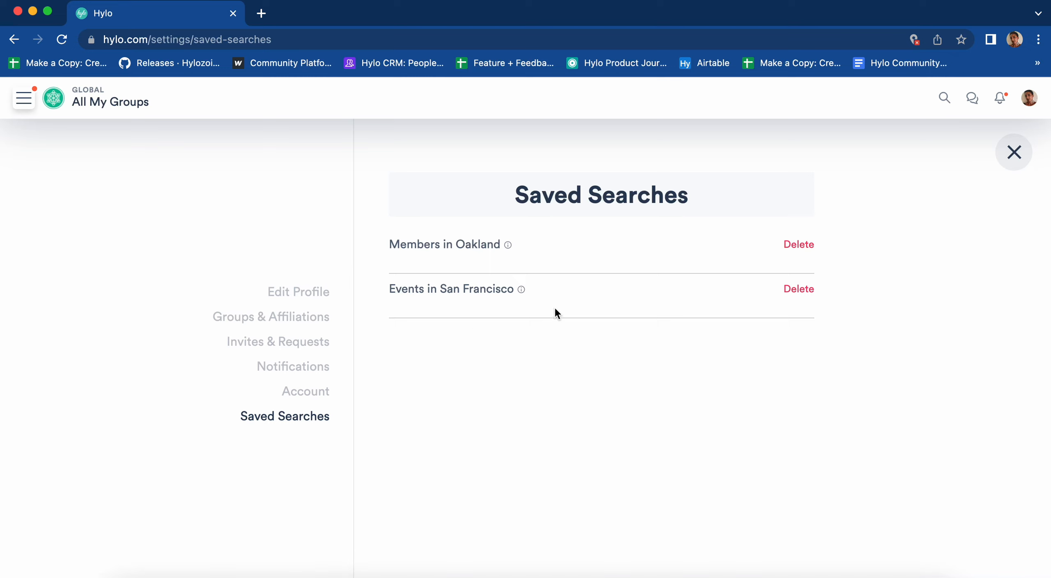
pyautogui.click(1013, 152)
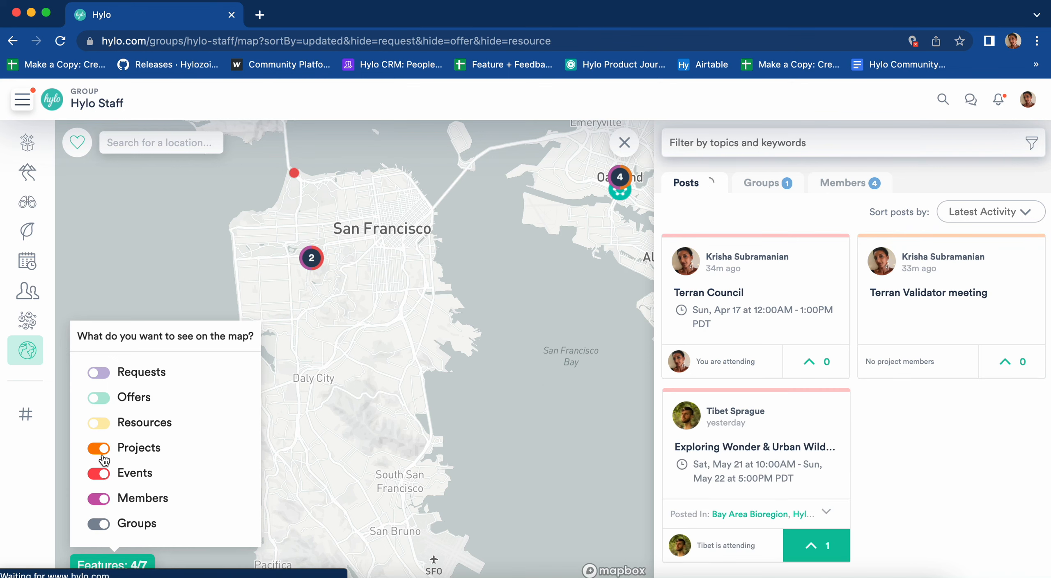
# Turn Projects back on and list the Hylo Staff group in the Groups tab.
pyautogui.click(98, 372)
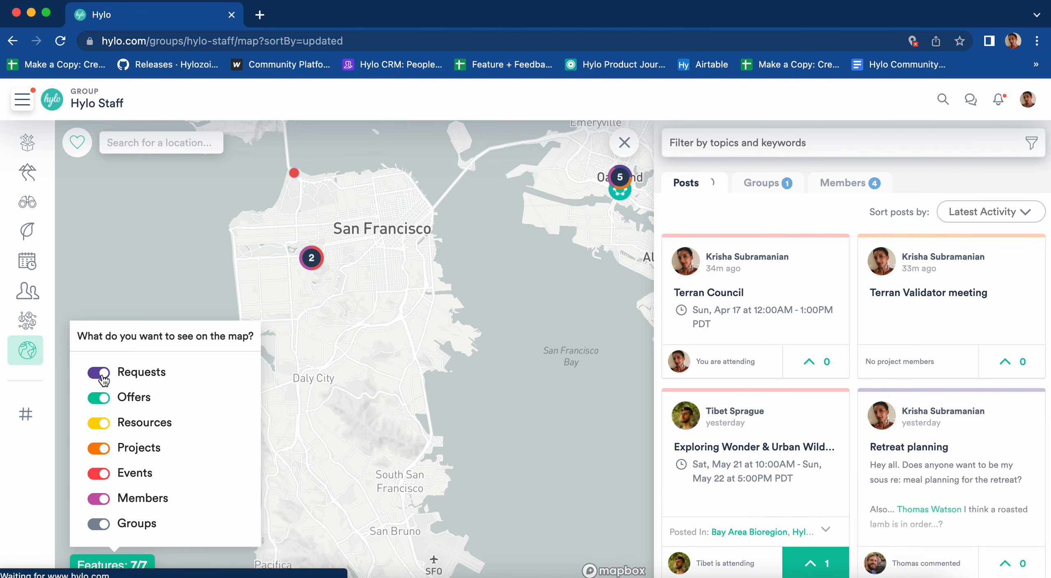
pyautogui.click(763, 182)
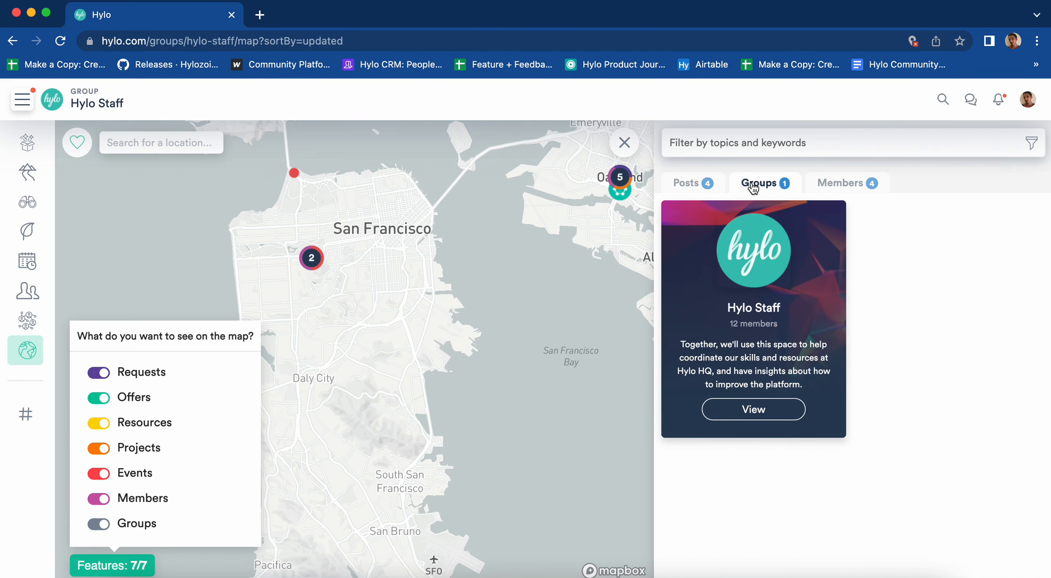